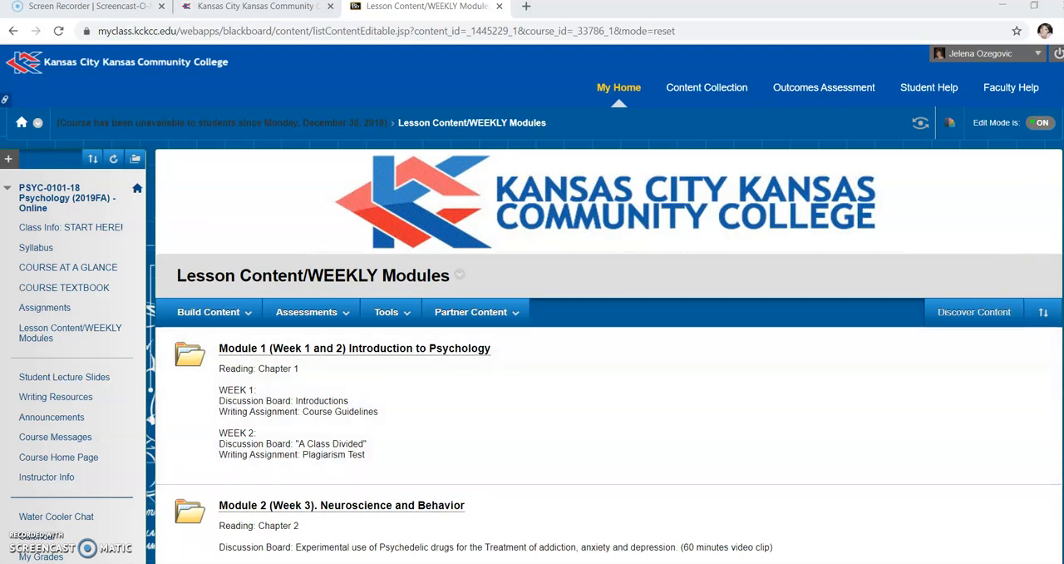
Step: Collapse Course Tools, expand Evaluation, and open Course Reports for PSYC-0101-18
scroll("down", 3)
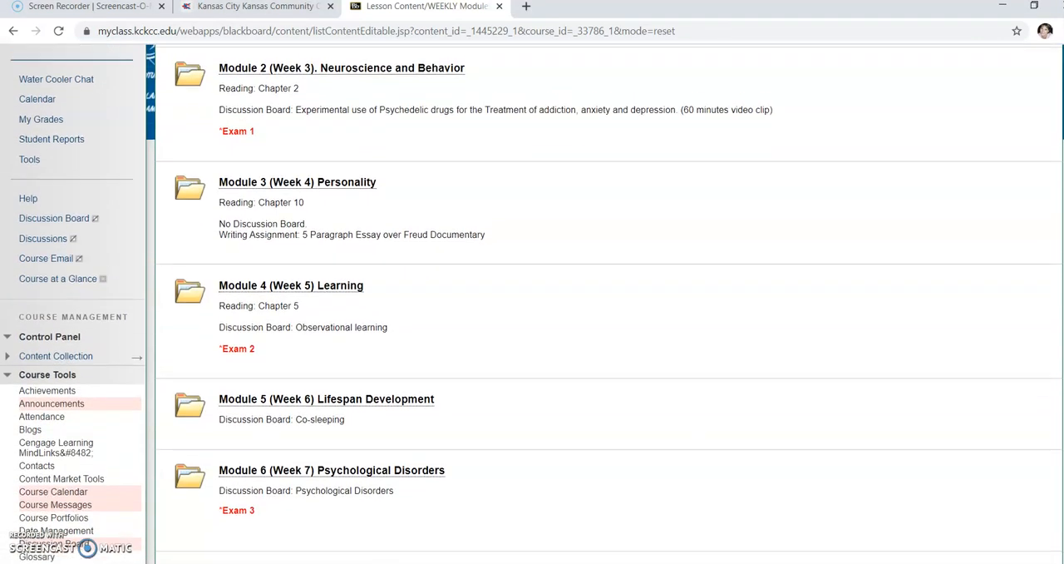
scroll("down", 3)
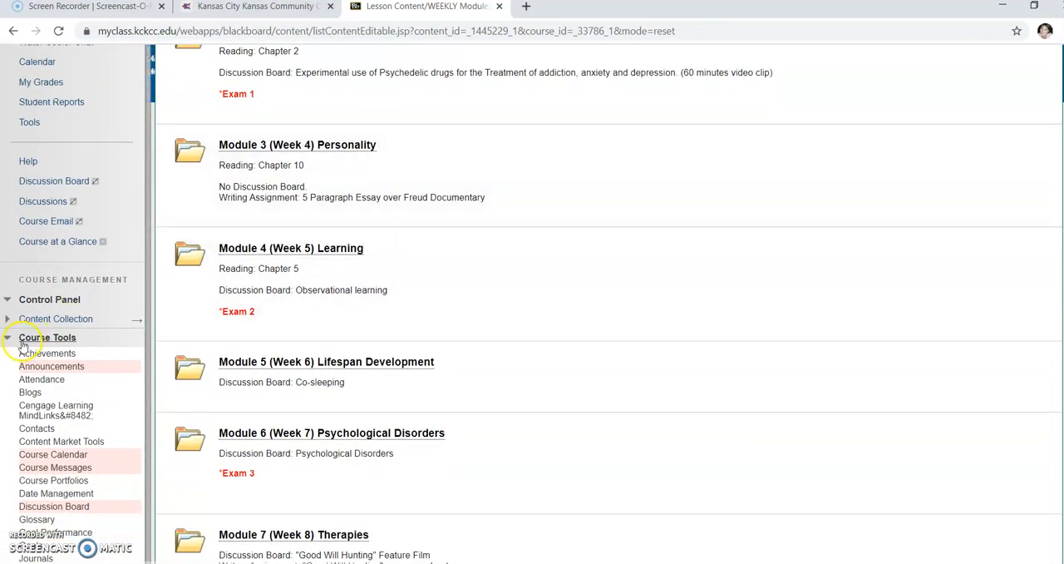
left_click(47, 336)
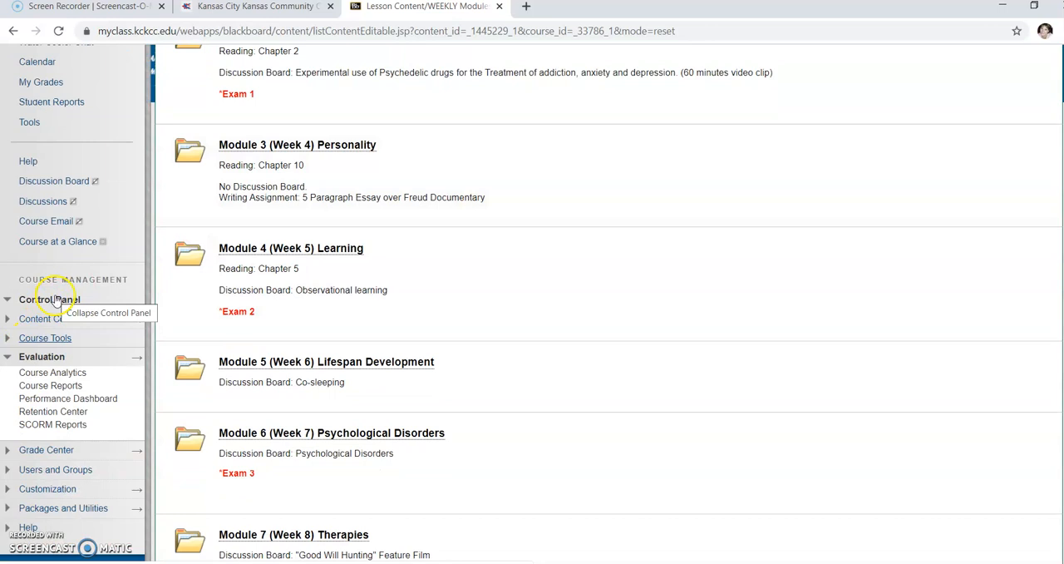
left_click(41, 356)
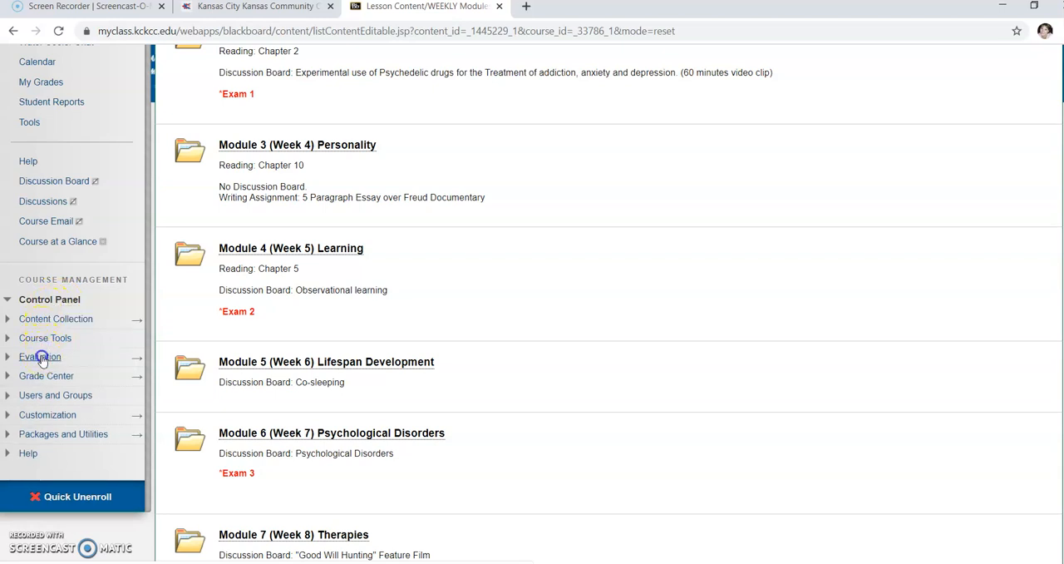
left_click(39, 357)
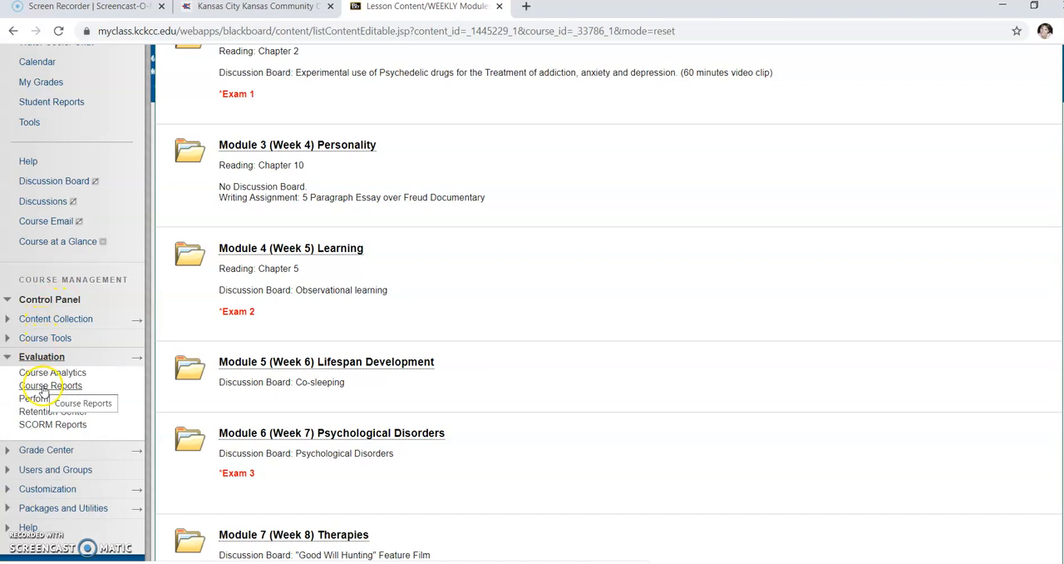
left_click(51, 385)
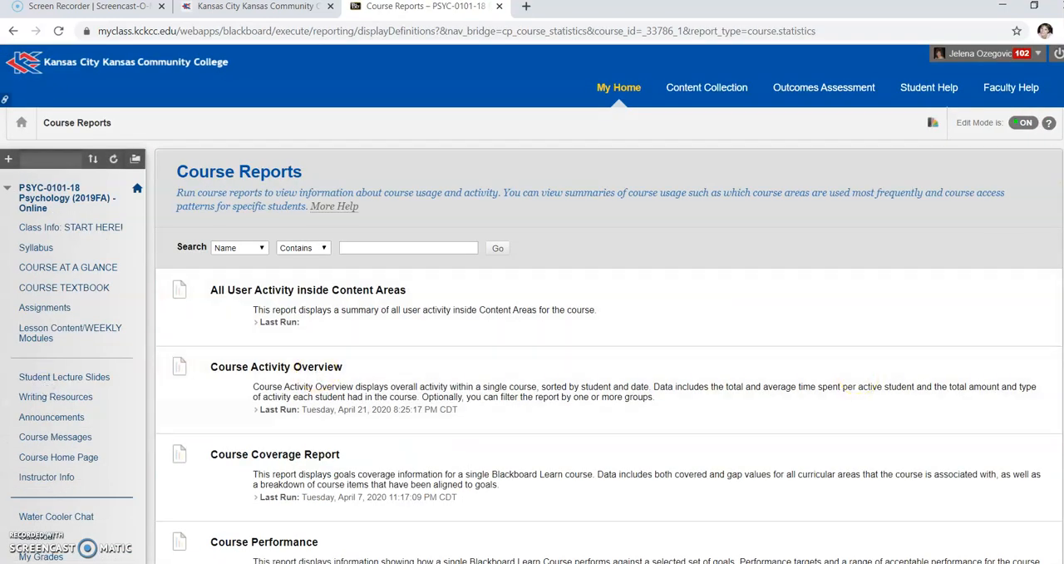
Step: Choose Run from the Course Performance report's options menu
scroll("down", 3)
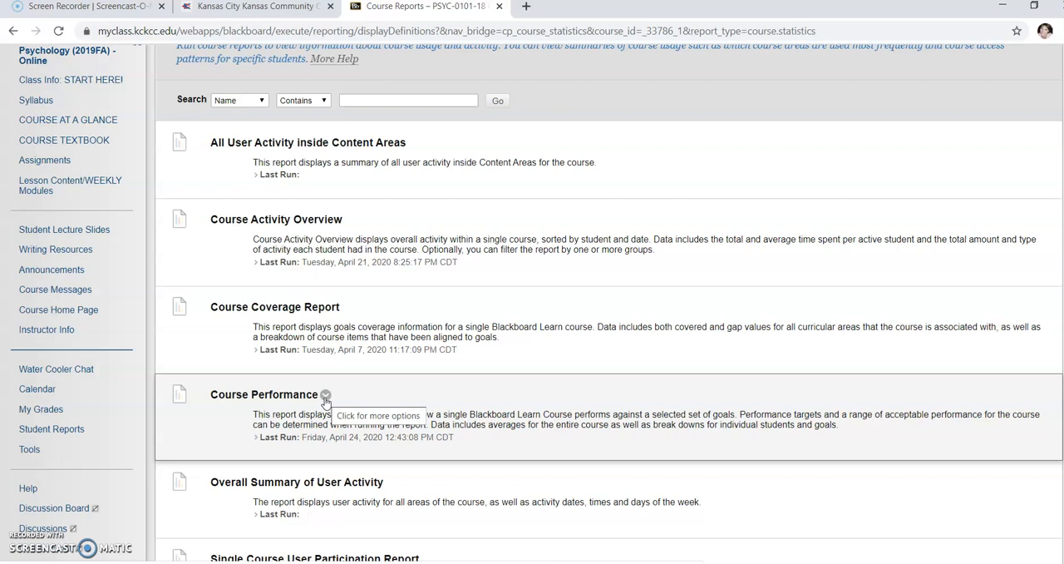
left_click(325, 394)
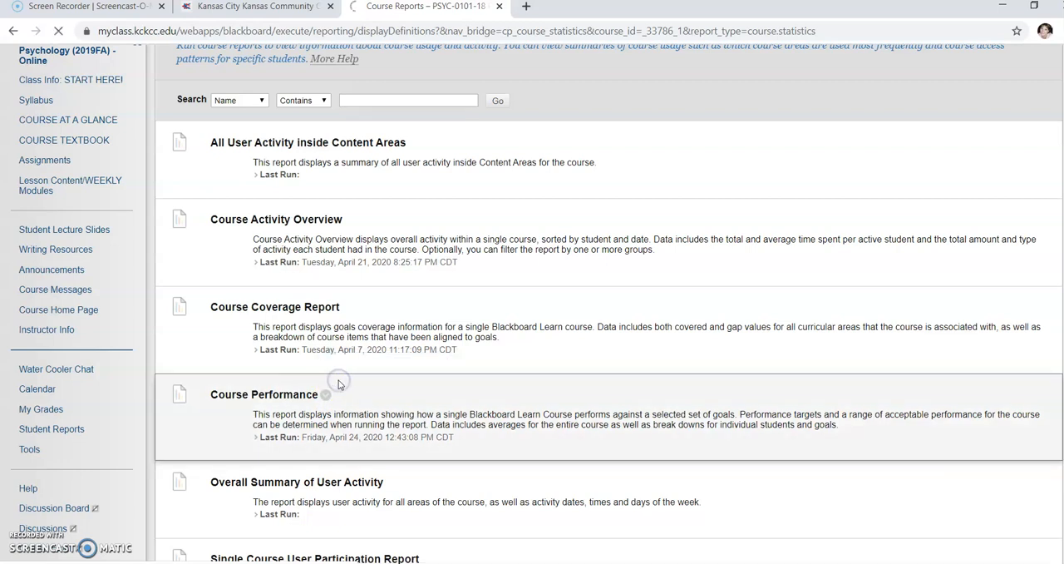
left_click(263, 393)
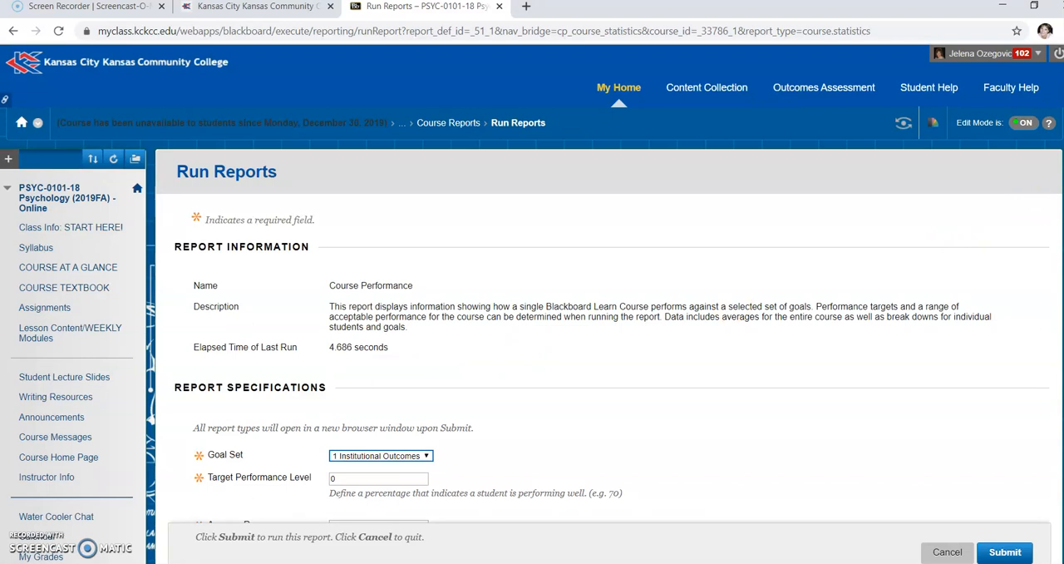
Step: Select the PSYC goal set, change the target performance level to 70, and submit
scroll("down", 3)
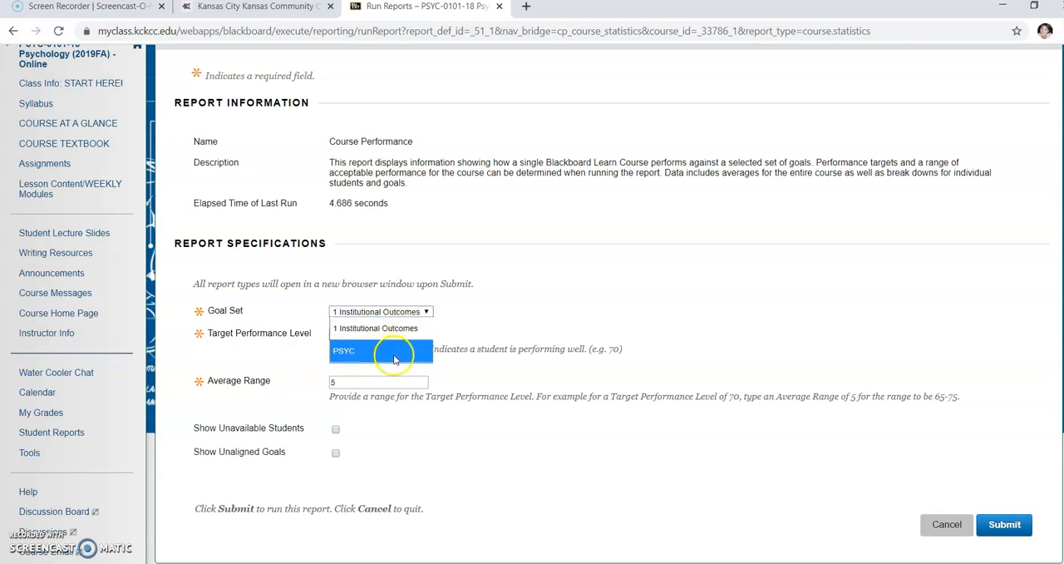
left_click(379, 350)
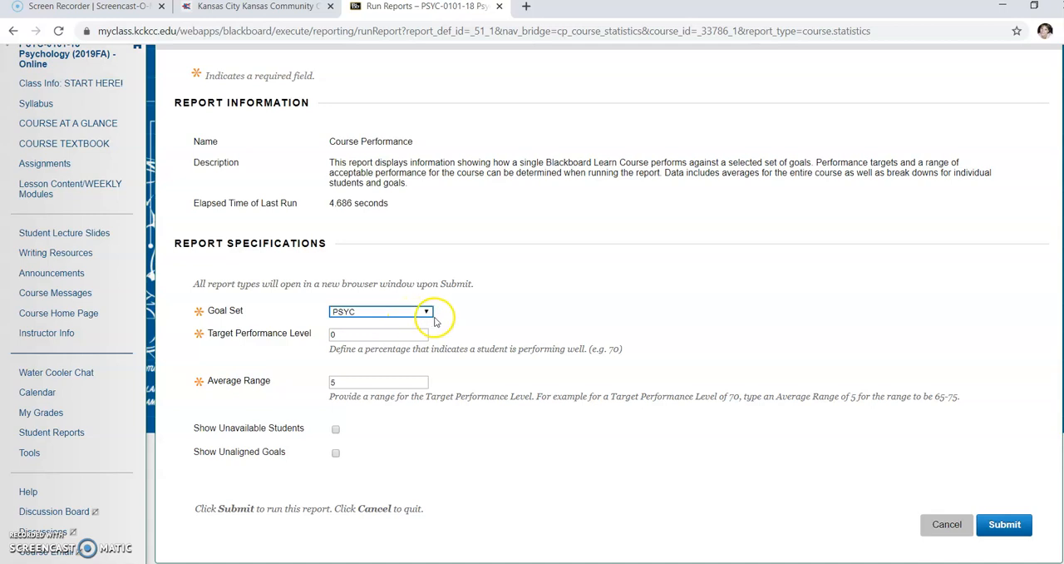
mouse_move(445, 322)
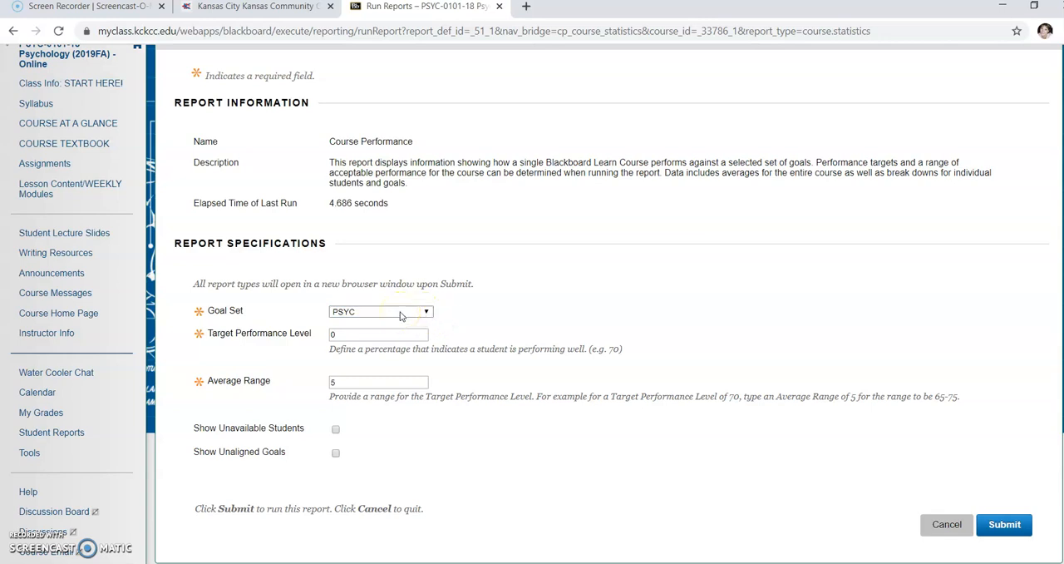
left_click(380, 311)
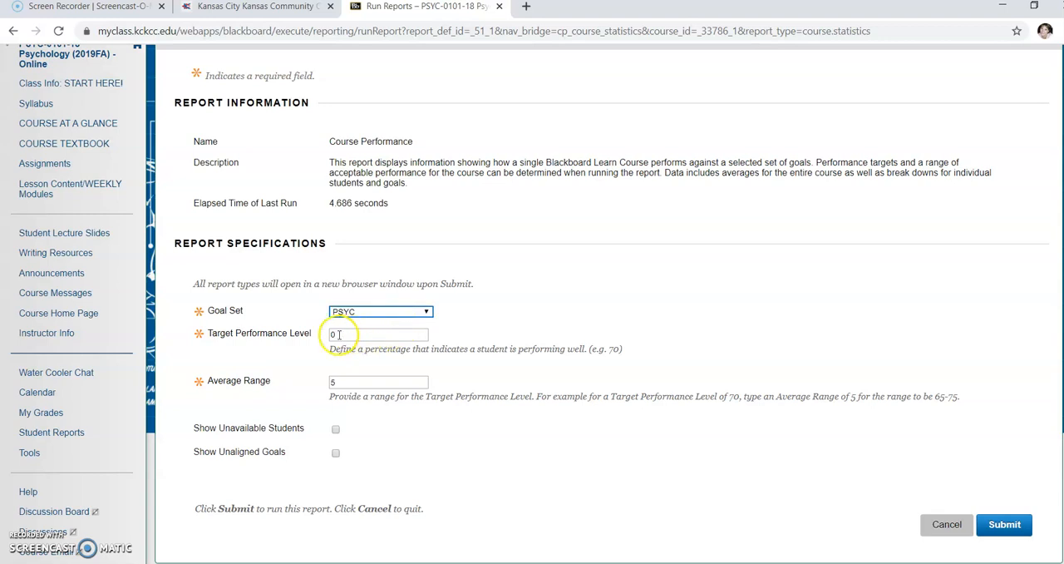
type("5")
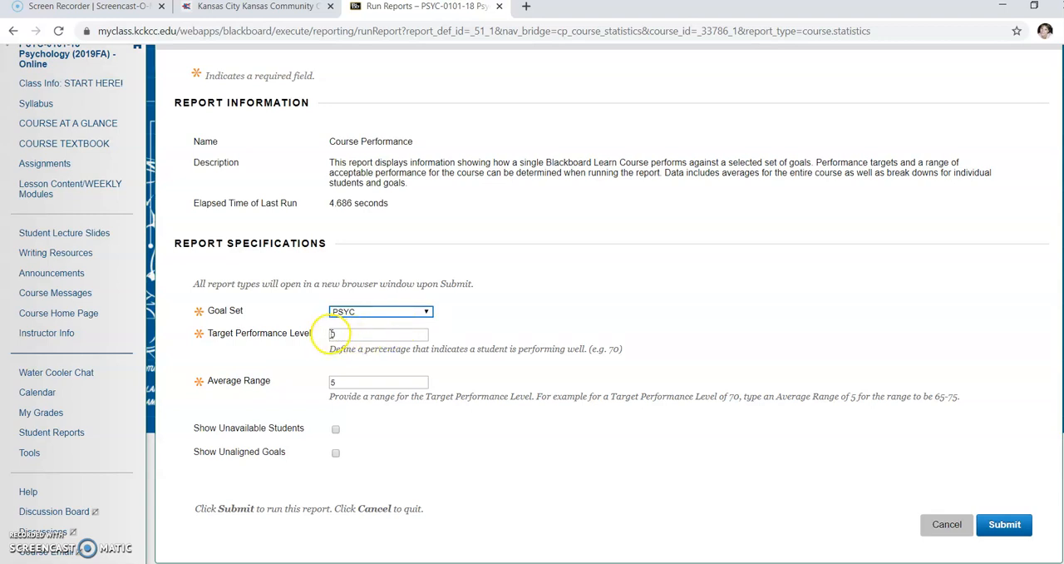
type("70")
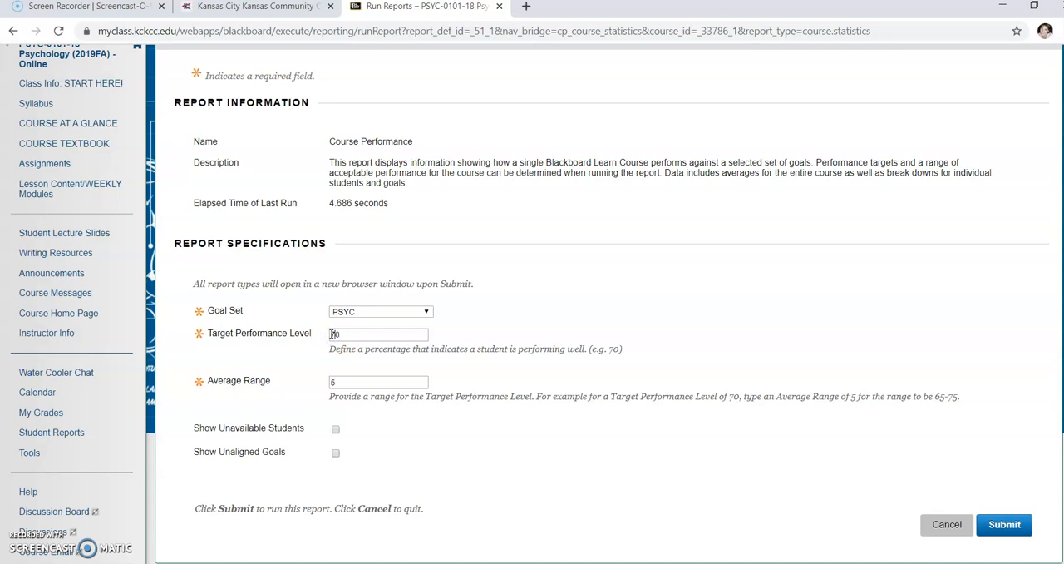
left_click(378, 333)
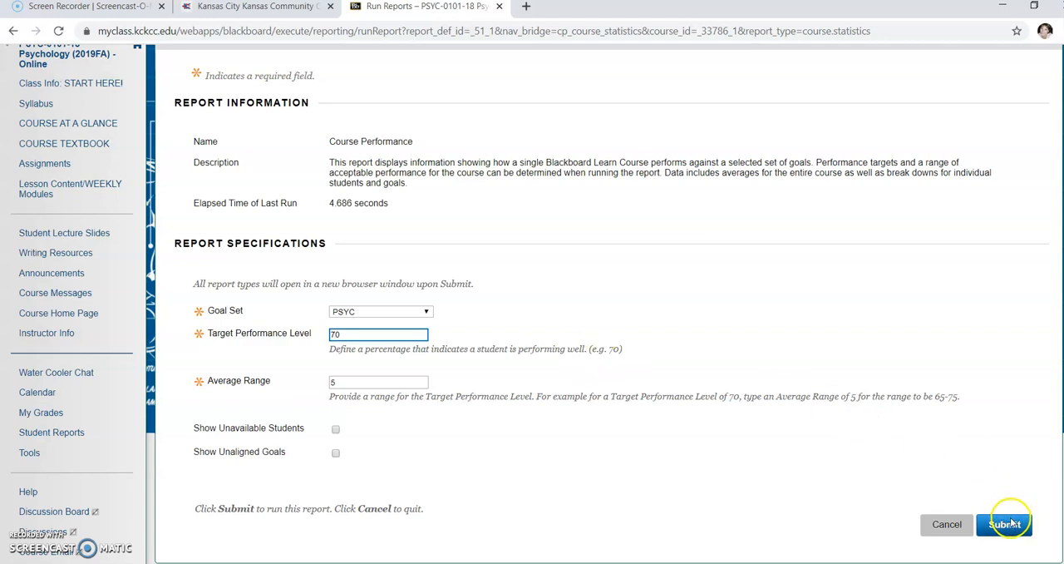
left_click(1004, 523)
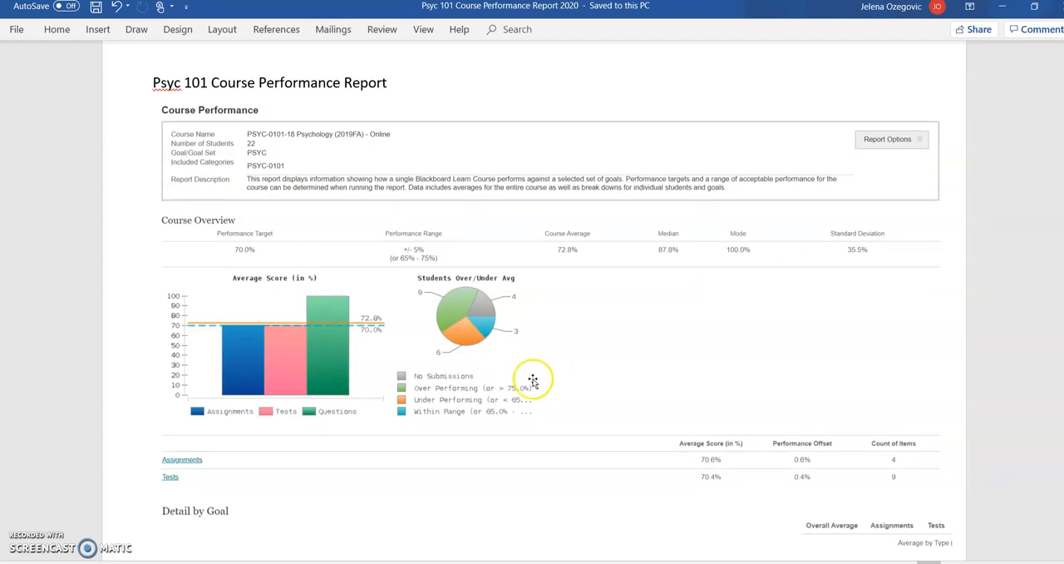
mouse_move(341, 415)
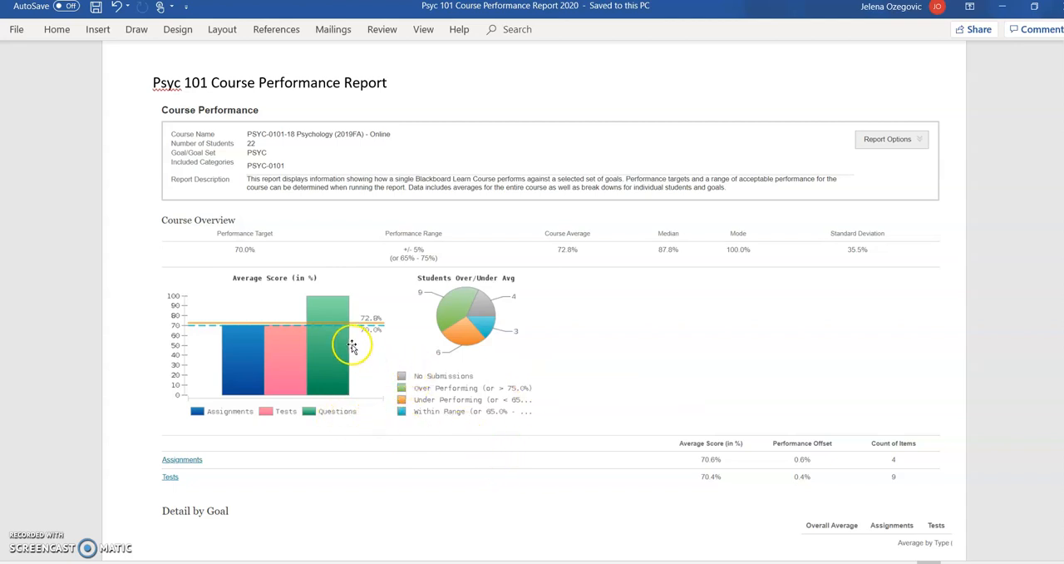
mouse_move(385, 338)
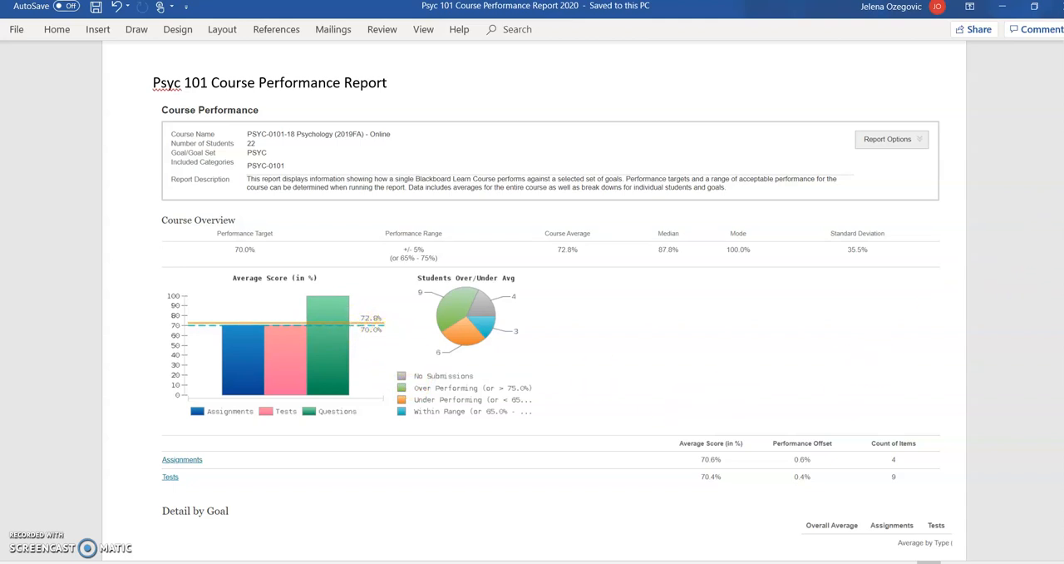
Step: Scroll the Word report to the Detail by Goal averages, such as 77.1% and 90.2%
scroll("down", 3)
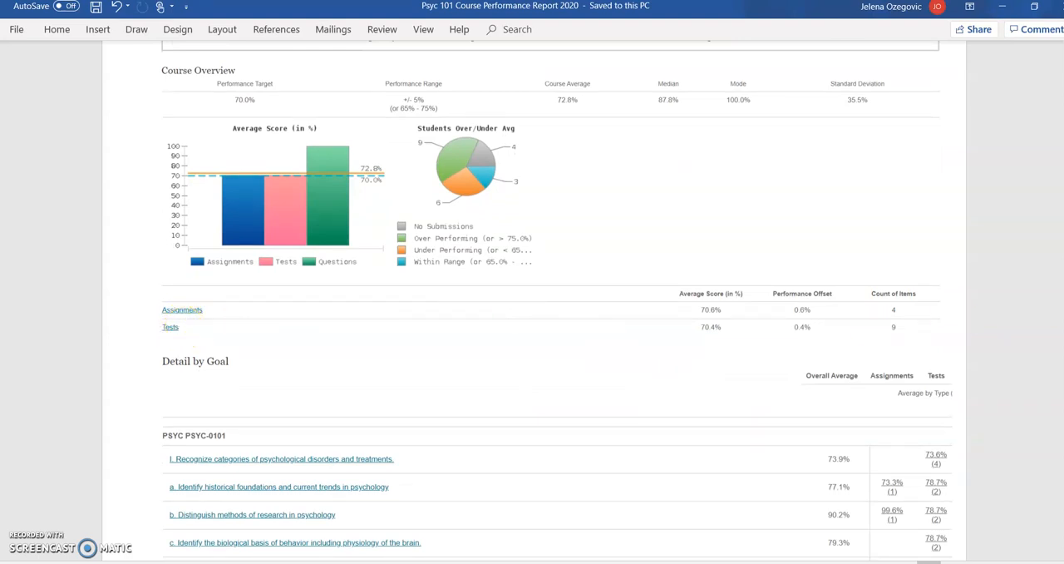
scroll("down", 3)
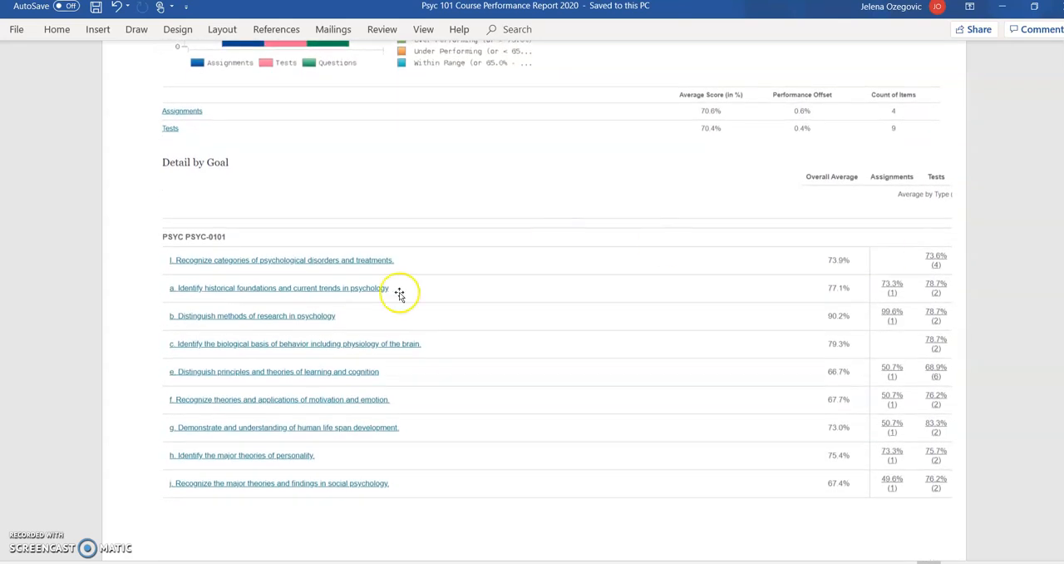
mouse_move(186, 253)
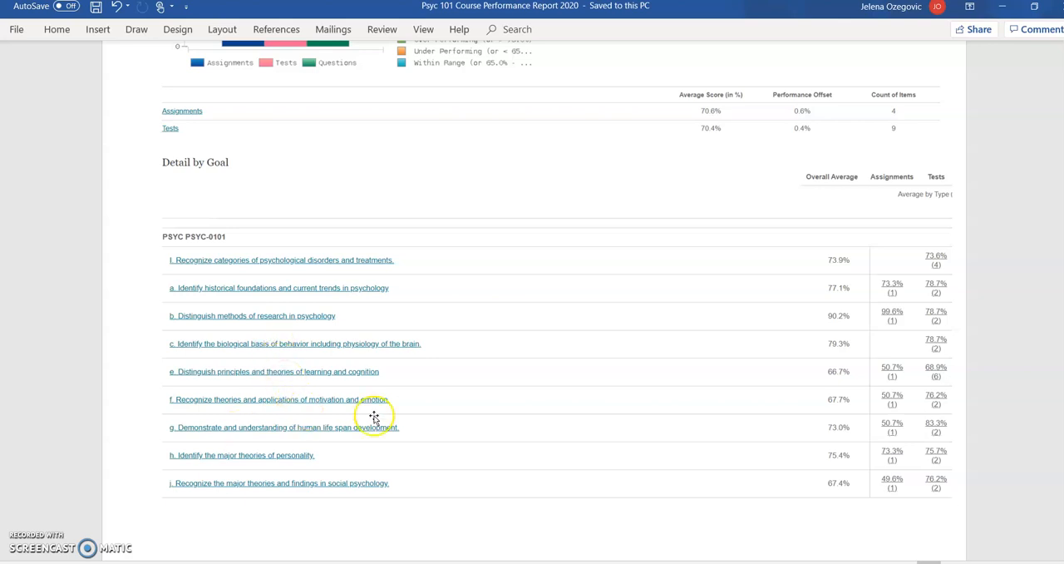
mouse_move(684, 399)
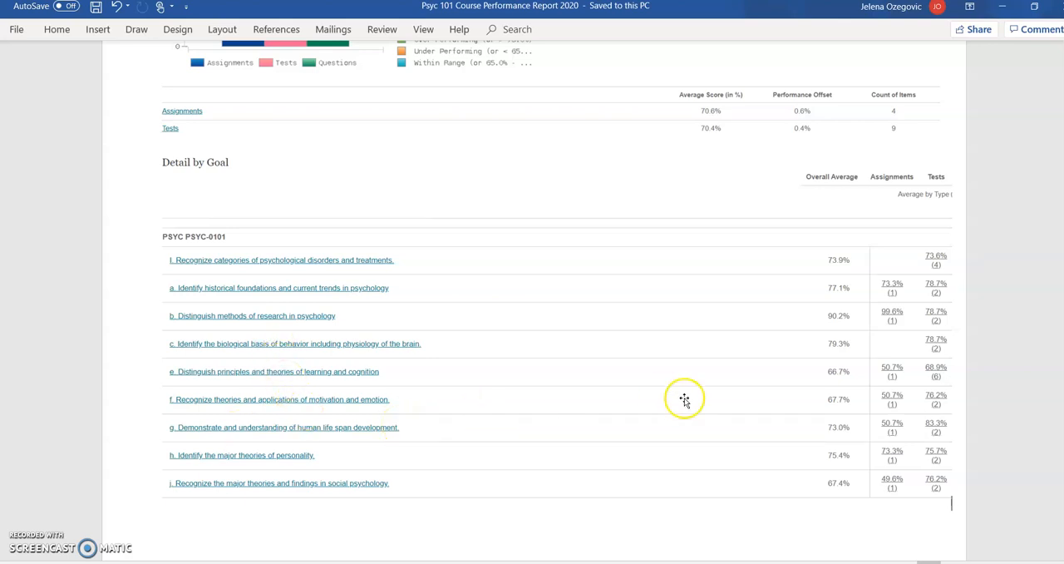
mouse_move(842, 371)
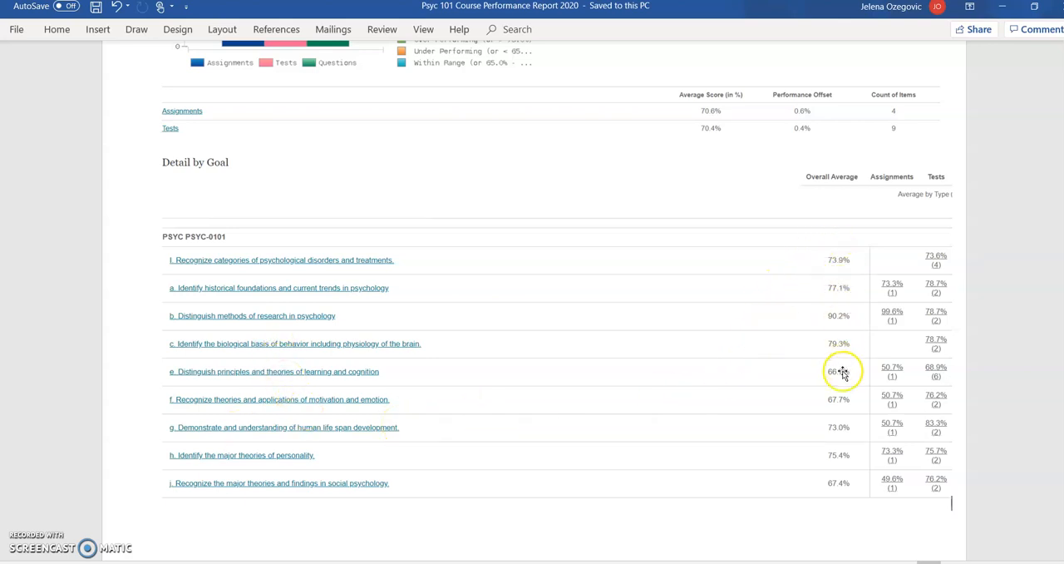
mouse_move(826, 289)
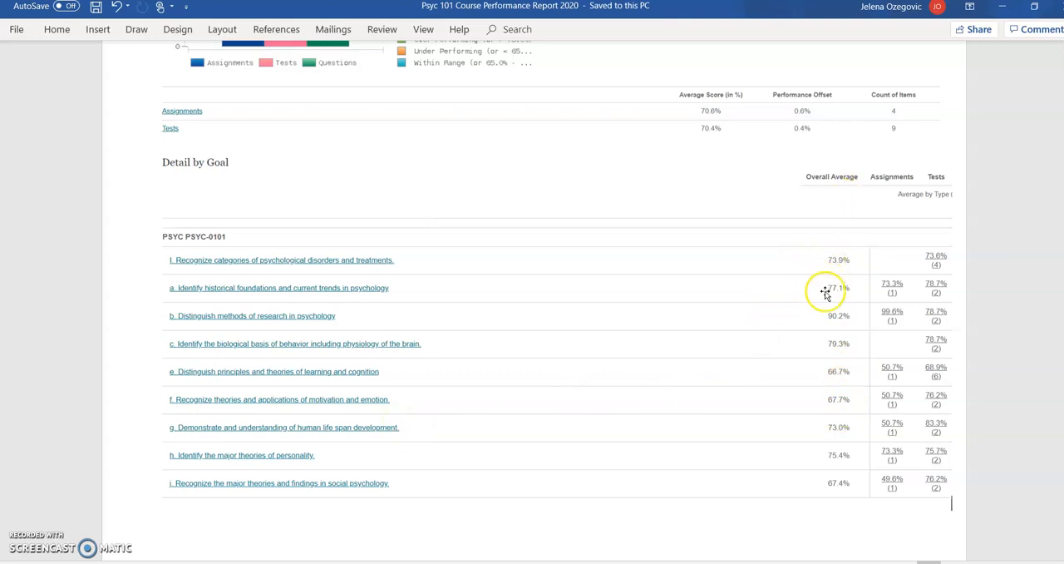
mouse_move(818, 442)
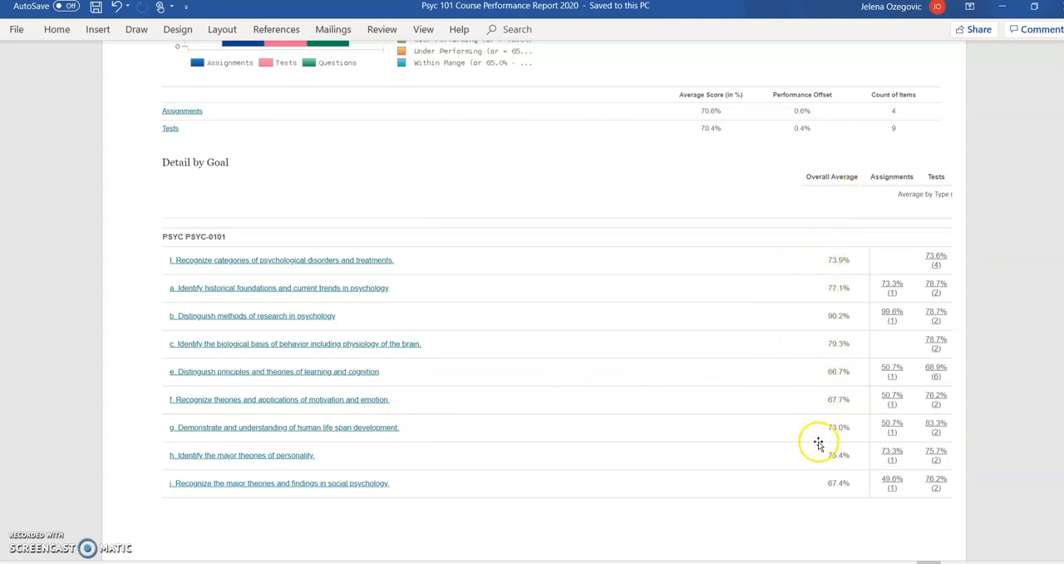
mouse_move(807, 351)
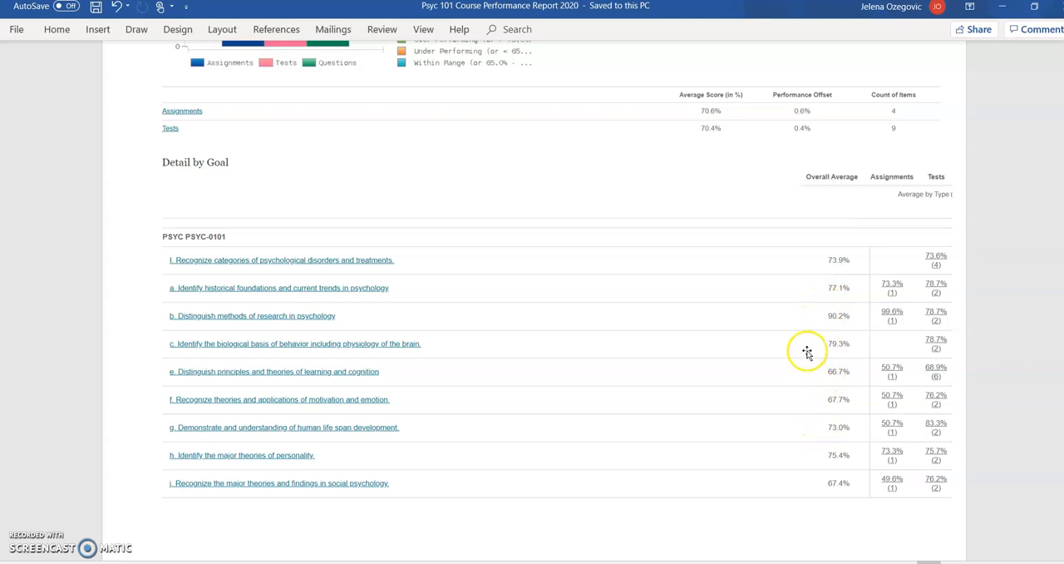
mouse_move(809, 376)
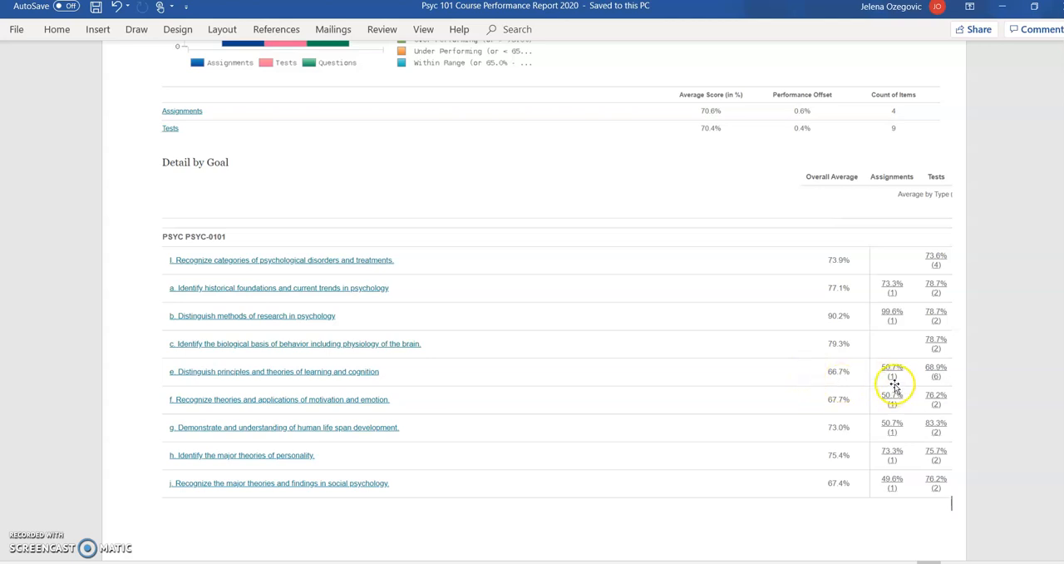
mouse_move(896, 367)
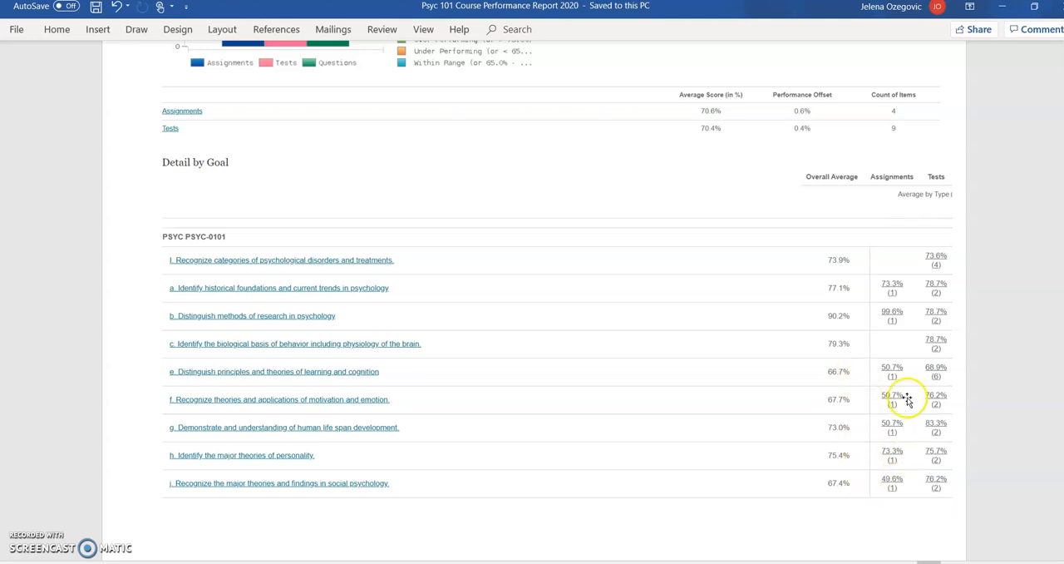
mouse_move(813, 399)
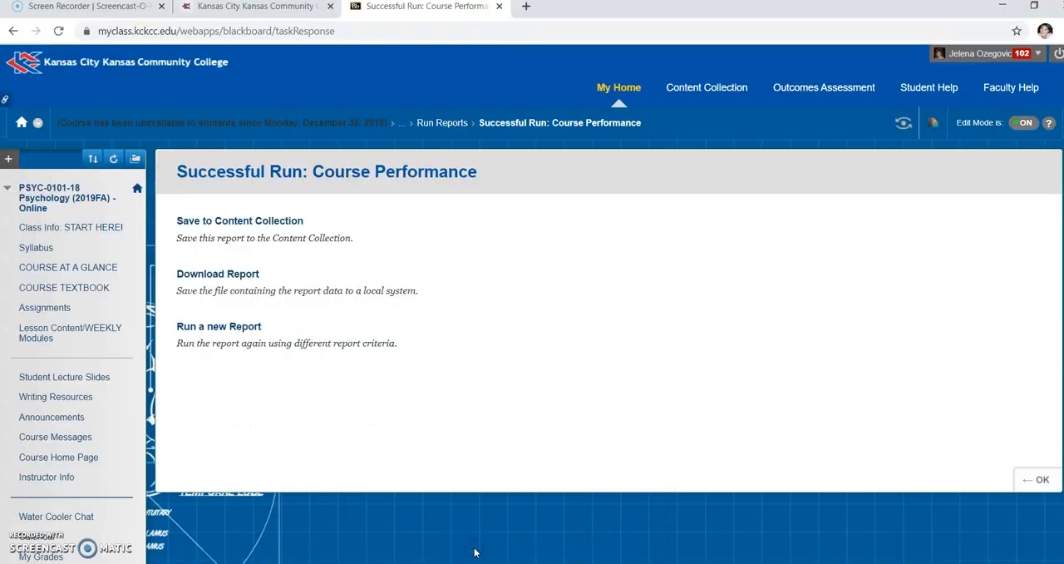
Step: Expand Course Tools in the Control Panel and scroll down to Goal Performance
scroll("down", 3)
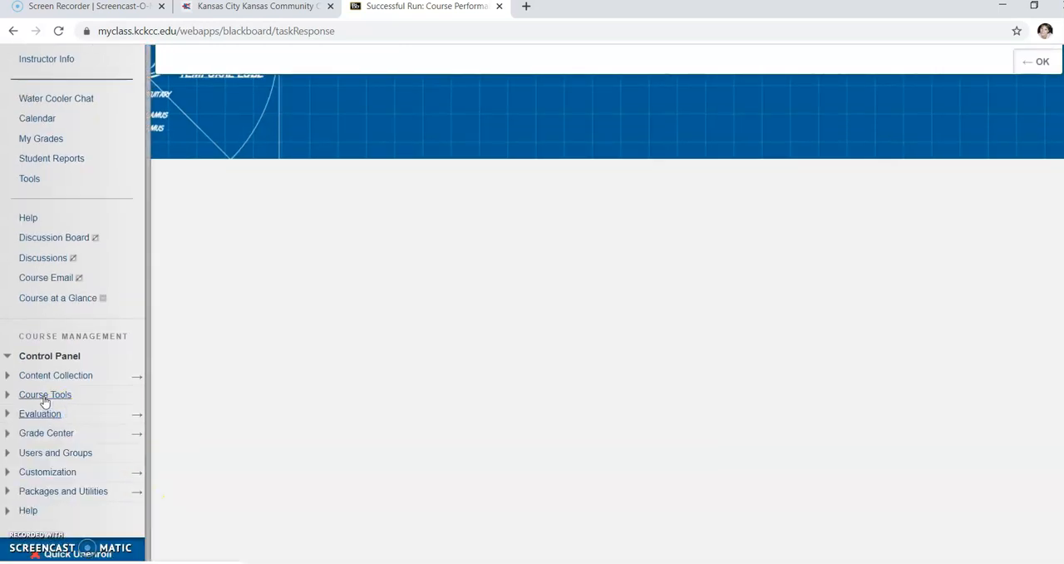
mouse_move(45, 394)
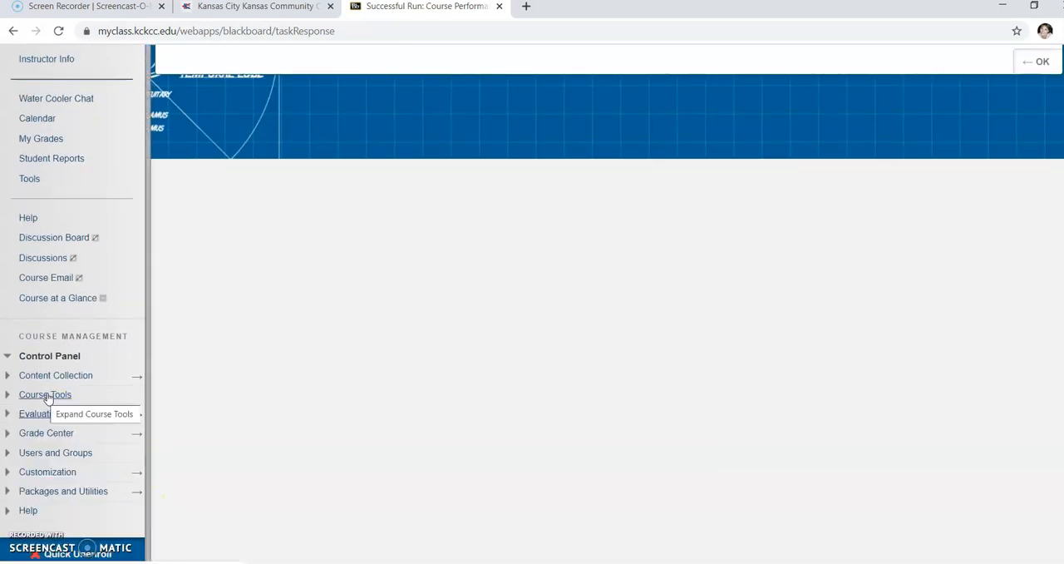
left_click(45, 393)
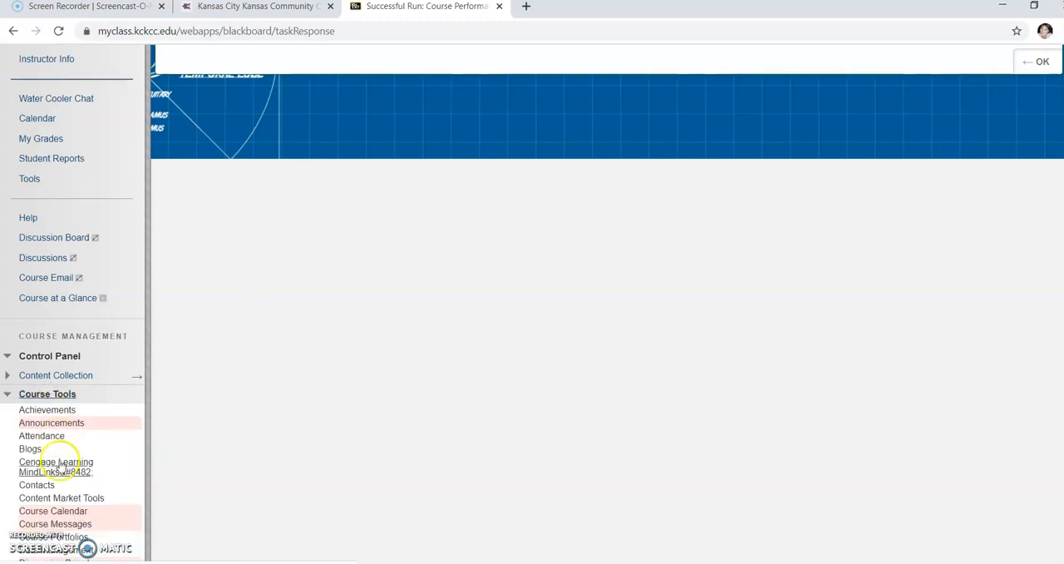
scroll("down", 3)
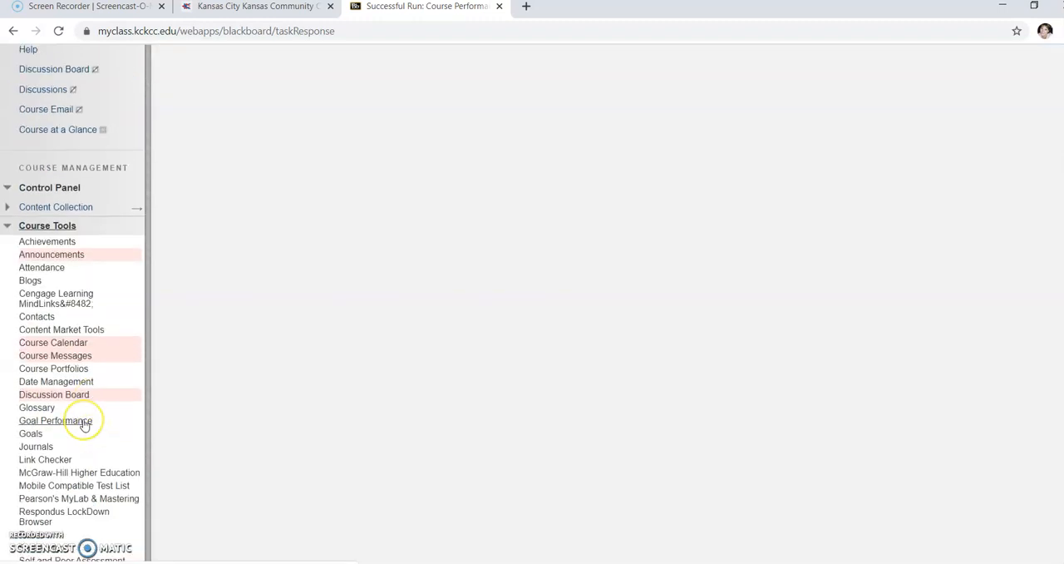
mouse_move(55, 419)
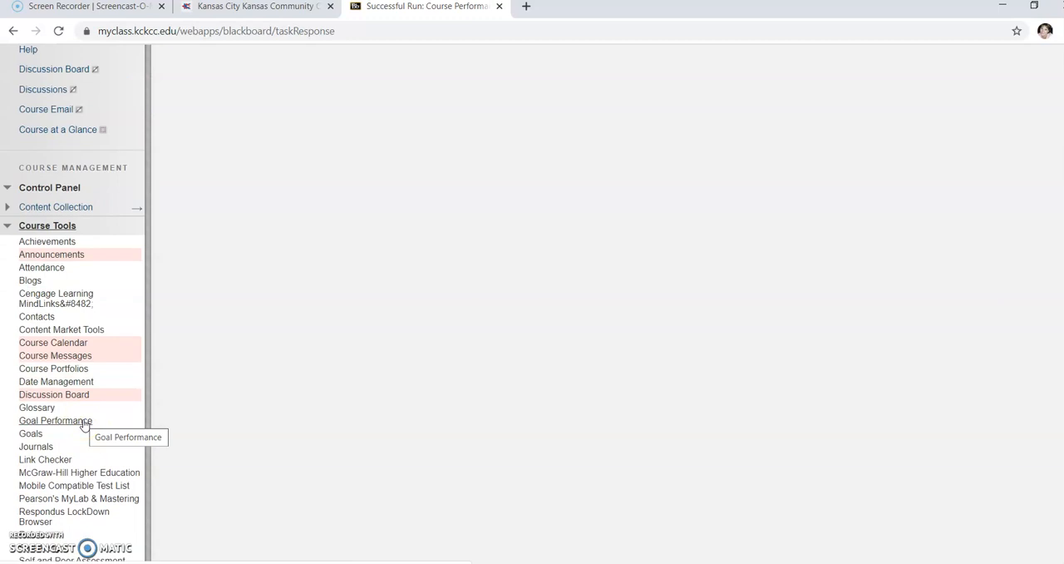
mouse_move(206, 298)
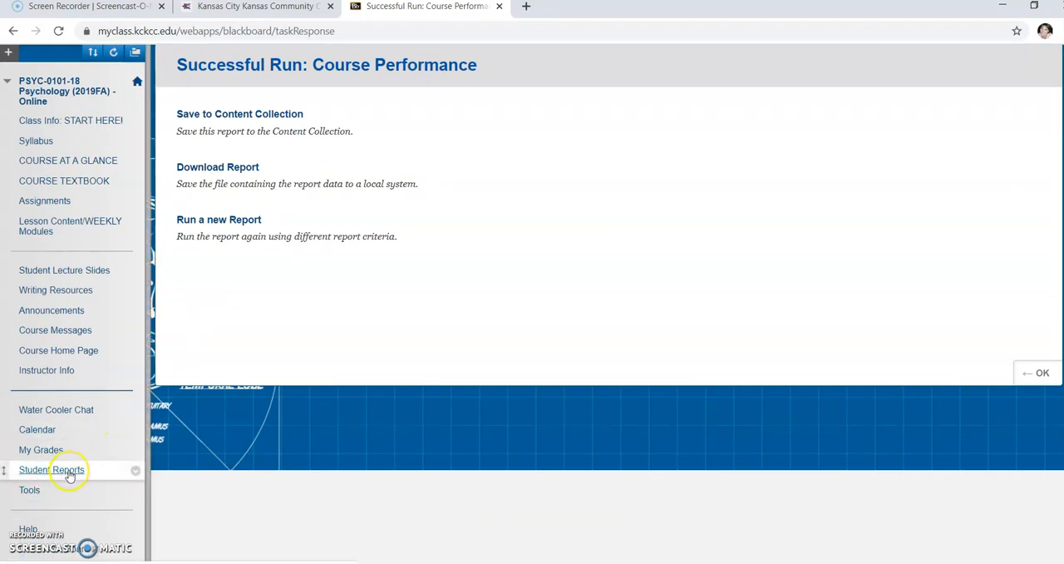
mouse_move(52, 470)
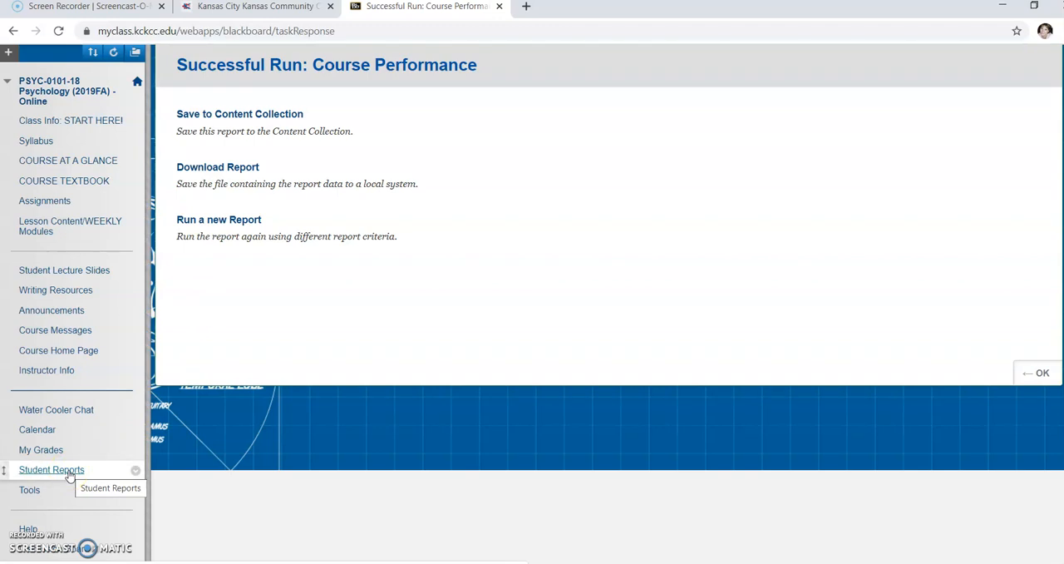
Step: Open Student Reports from the course management menu
left_click(52, 469)
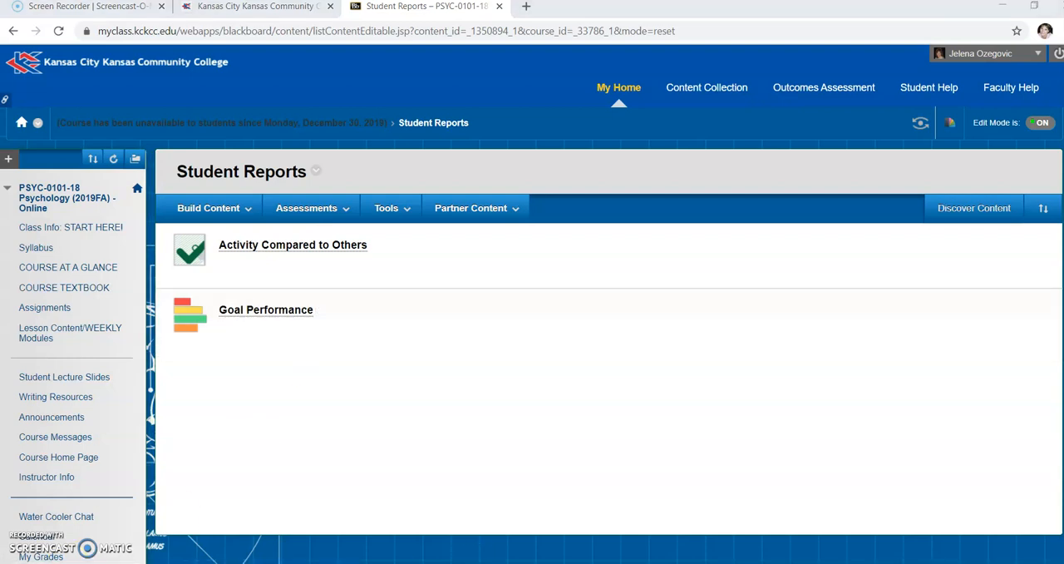
mouse_move(441, 469)
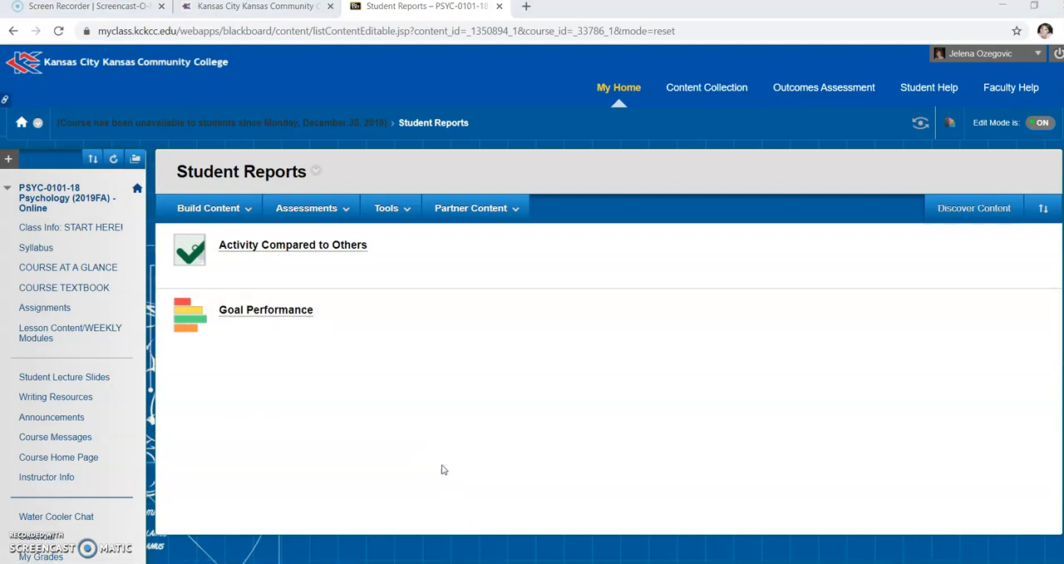
mouse_move(202, 463)
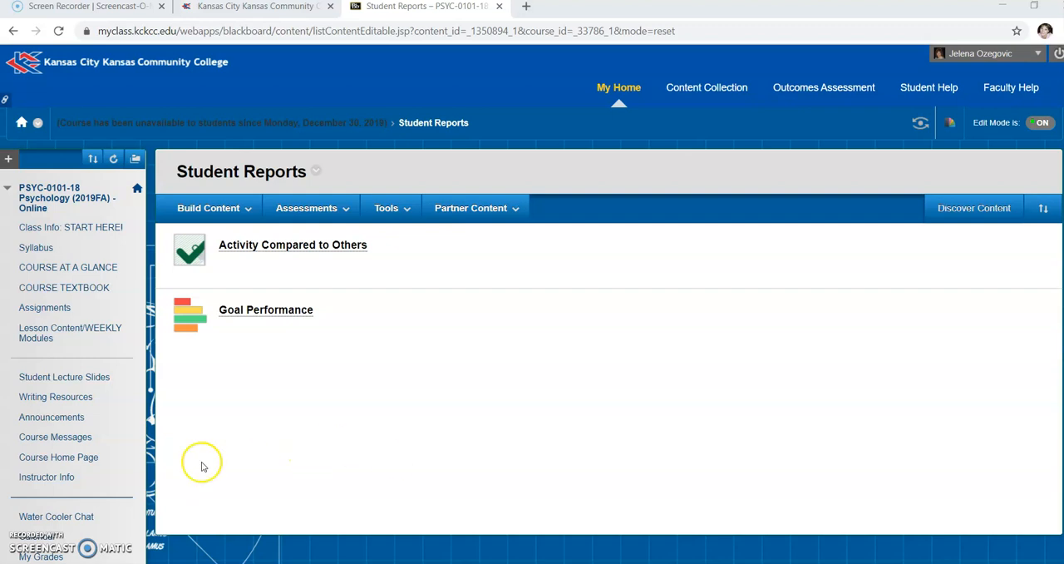